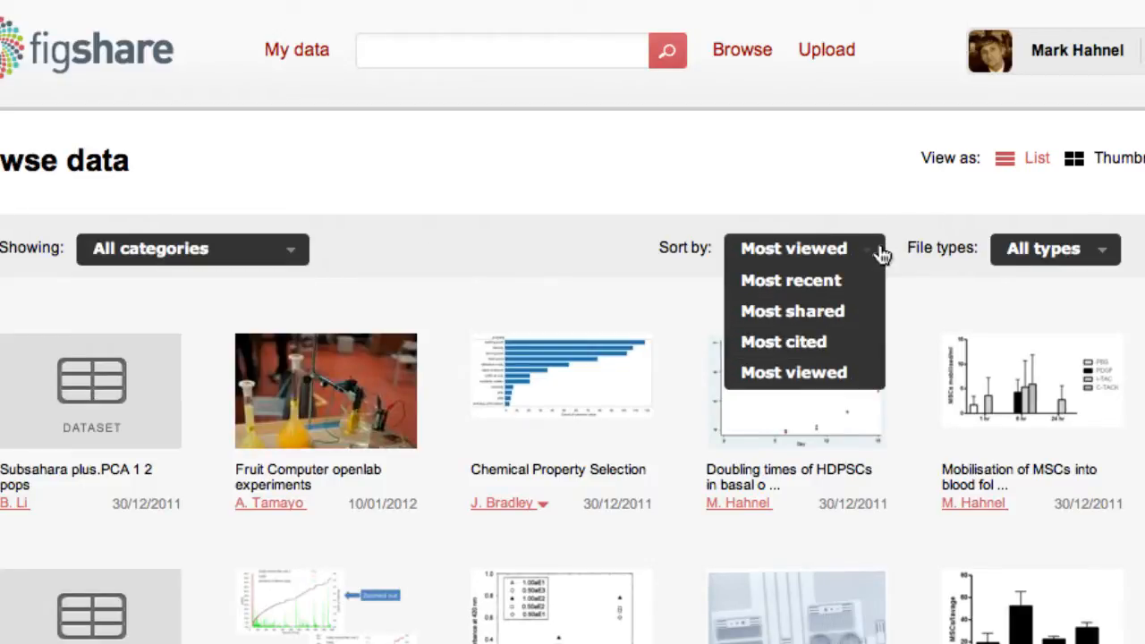
- Filter the browsed items by a chosen file type before opening the Model Nucleus item
left_click(1055, 247)
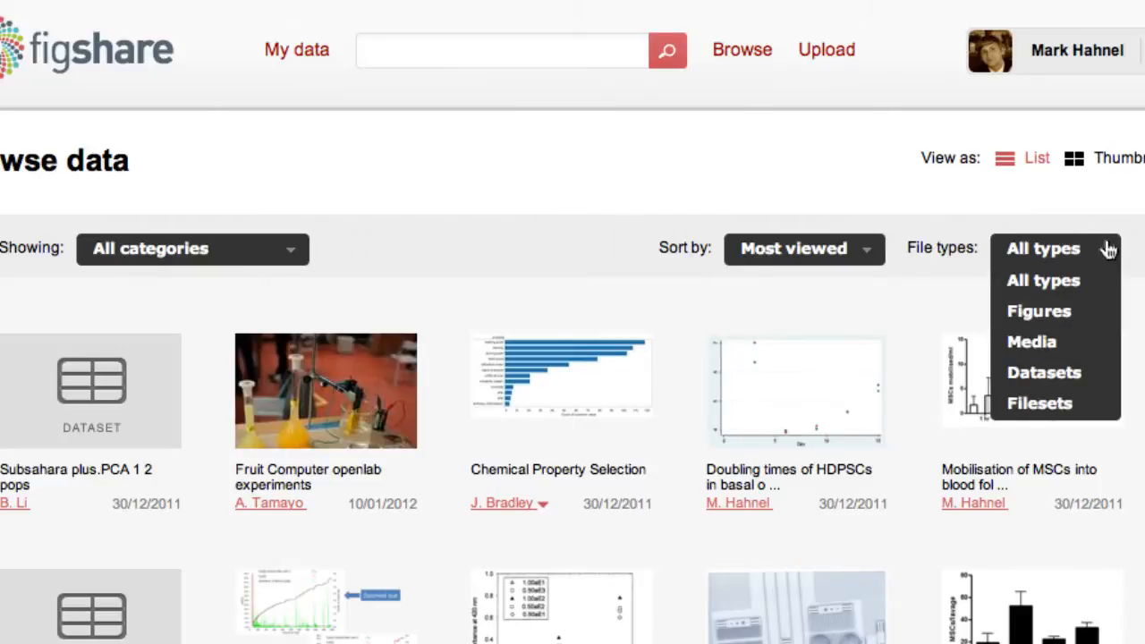
left_click(1030, 341)
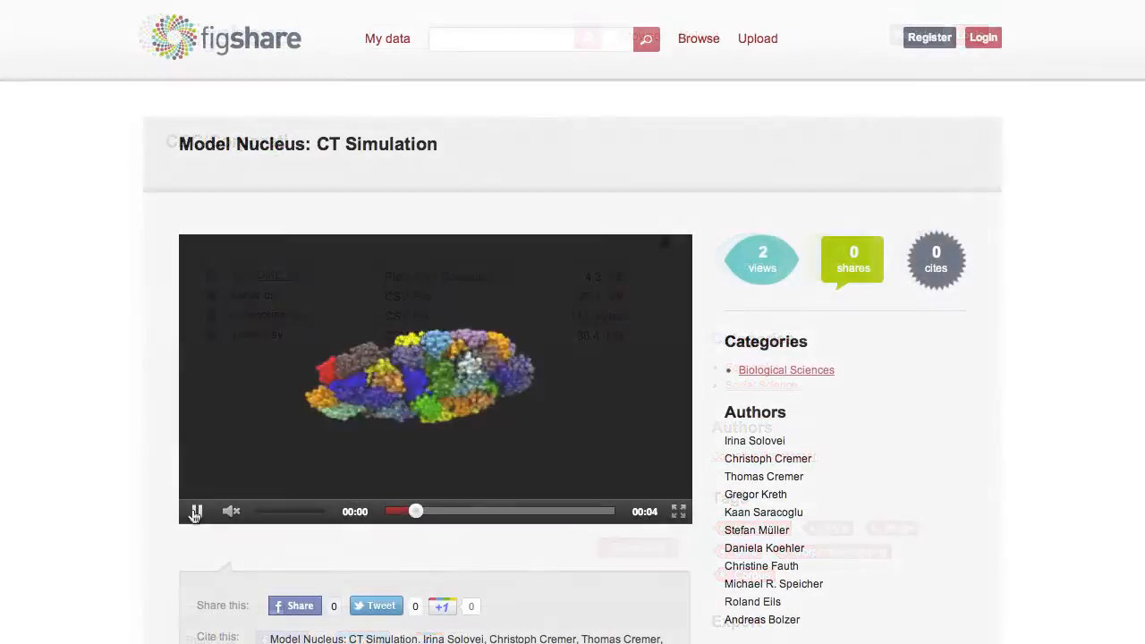
left_click(195, 512)
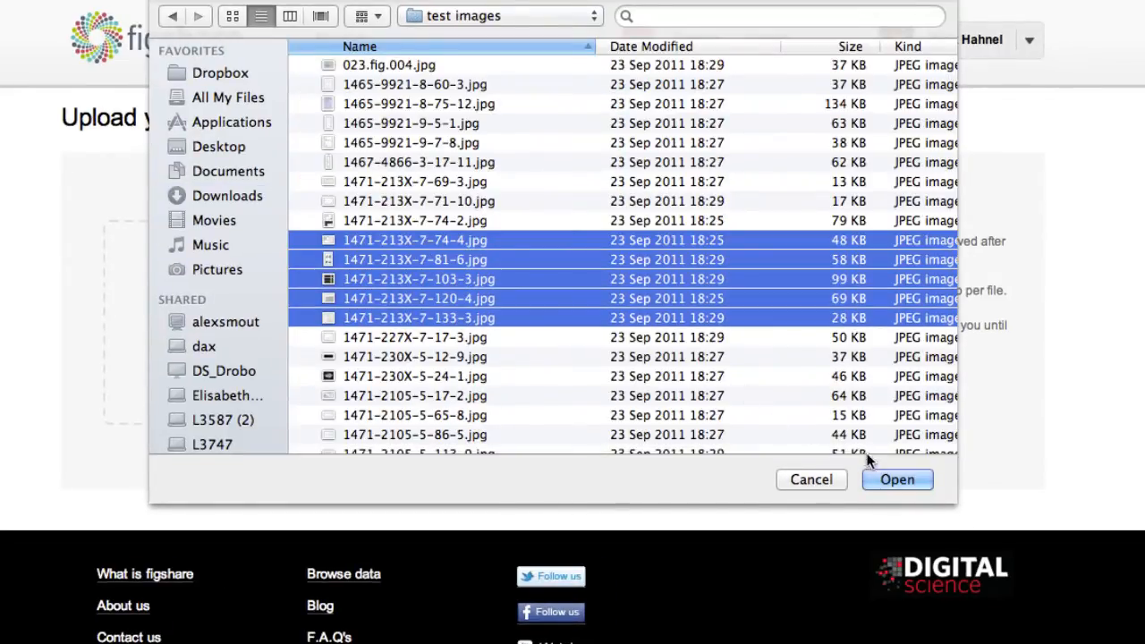
left_click(898, 479)
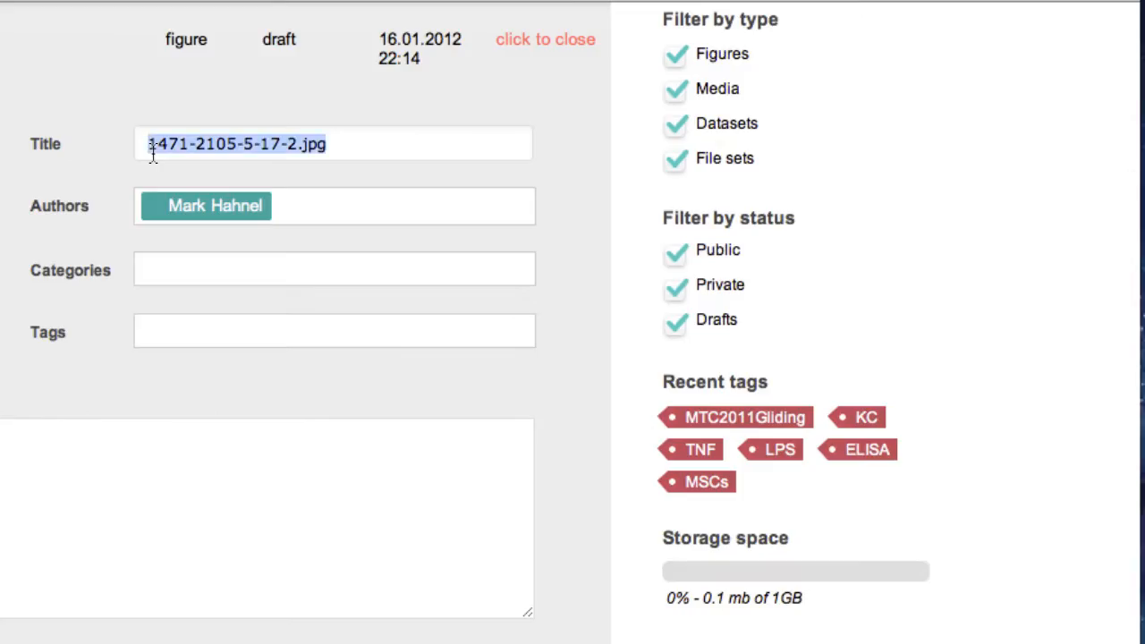
- Title the draft 'Proliferation of ESCs', categorise it as Molecular biology with a stem tag, and save it public
type("Proliferation")
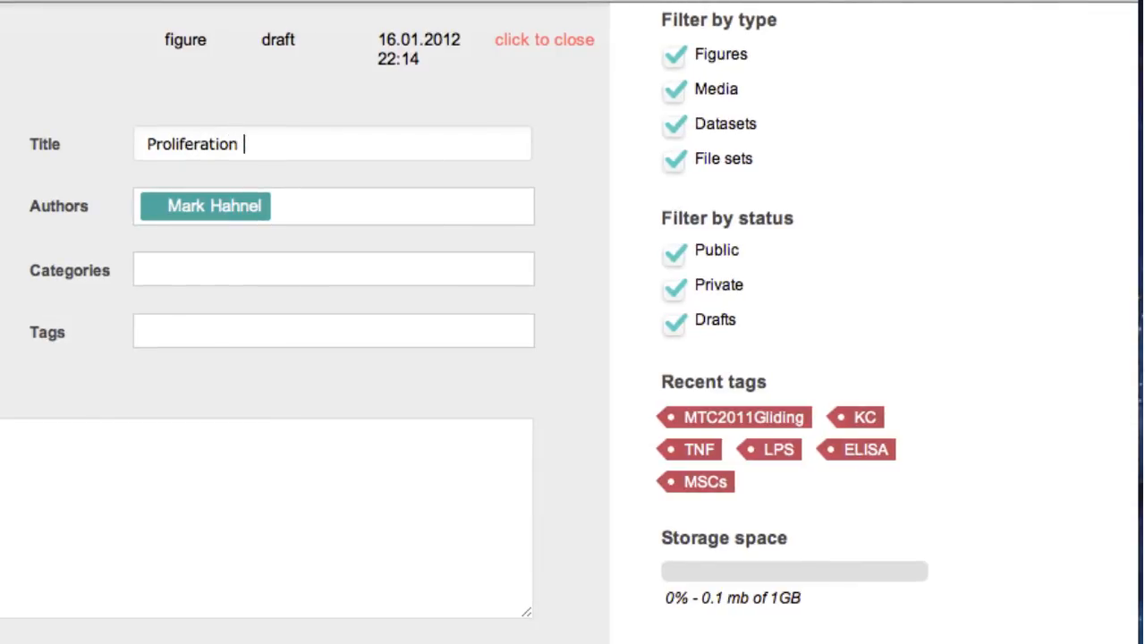
type("of ESCs")
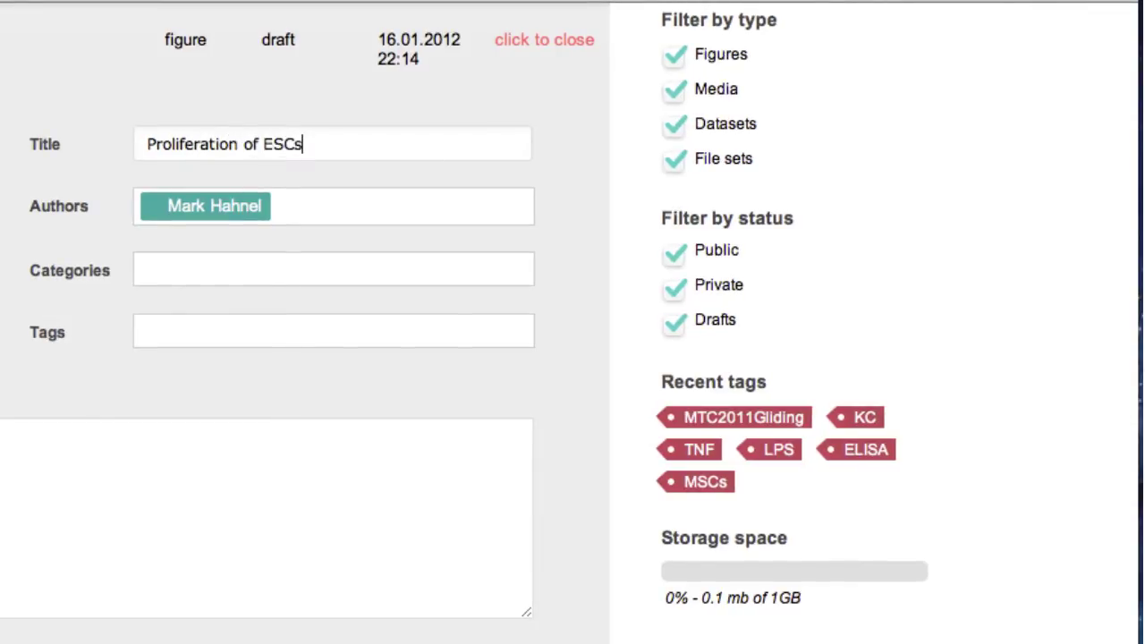
type("Molecular biology")
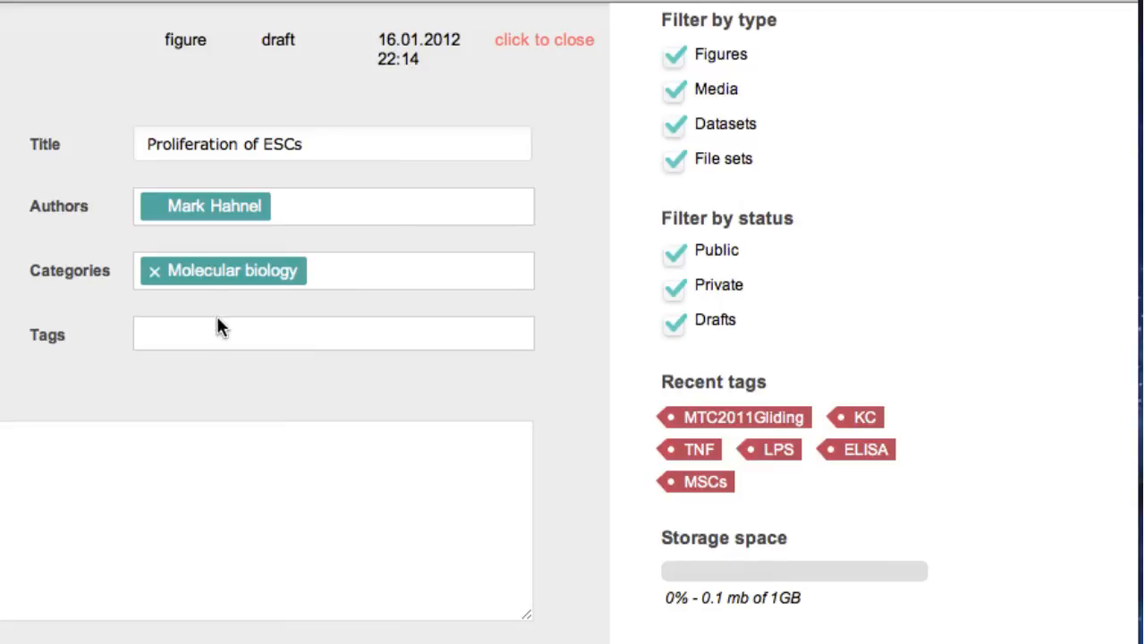
type("stem")
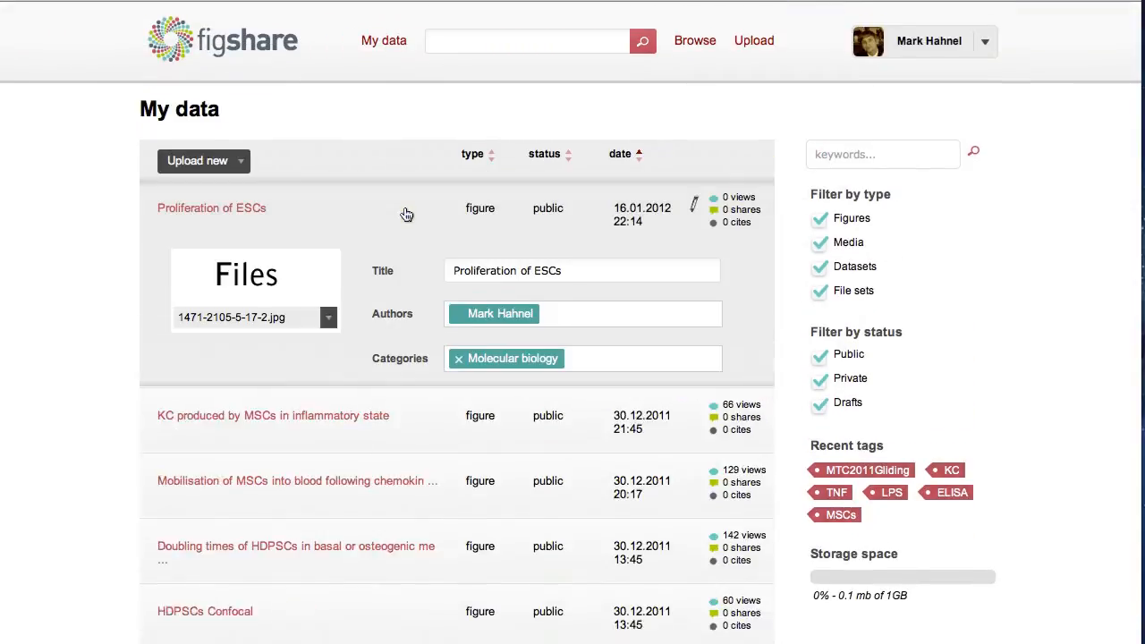
left_click(211, 208)
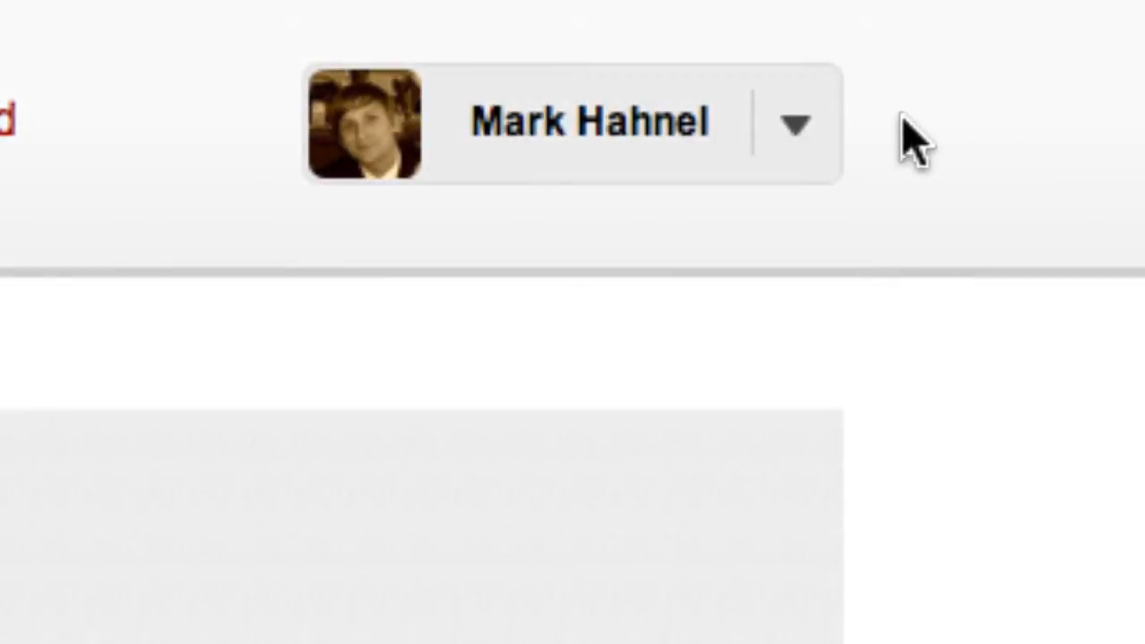
- Go to Mark Hahnel's own profile page from the account menu
left_click(794, 124)
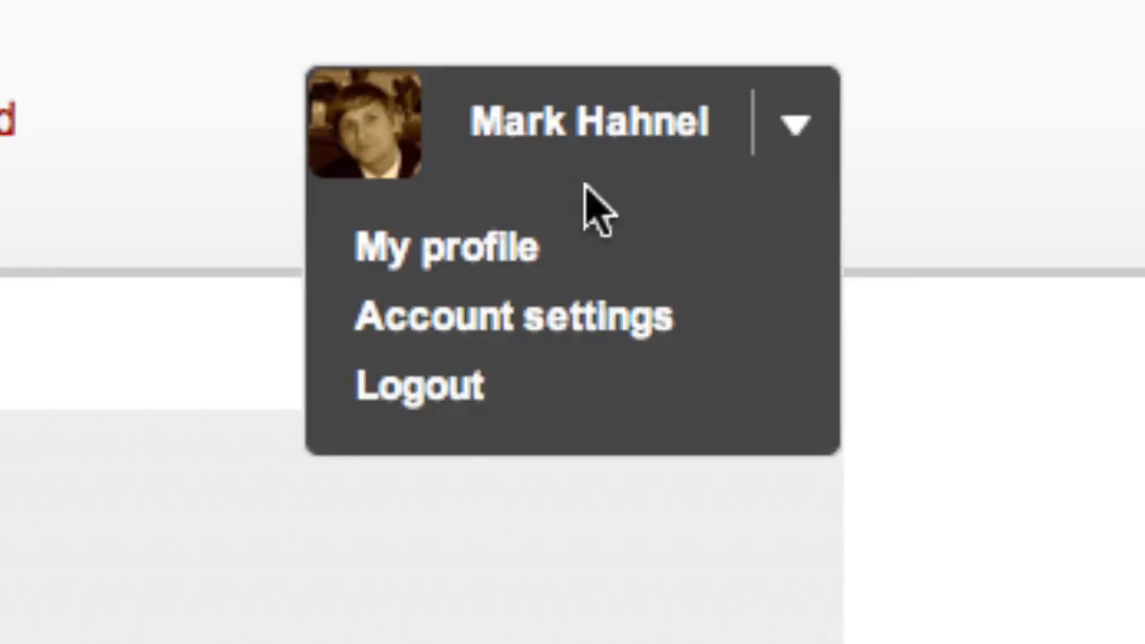
left_click(444, 247)
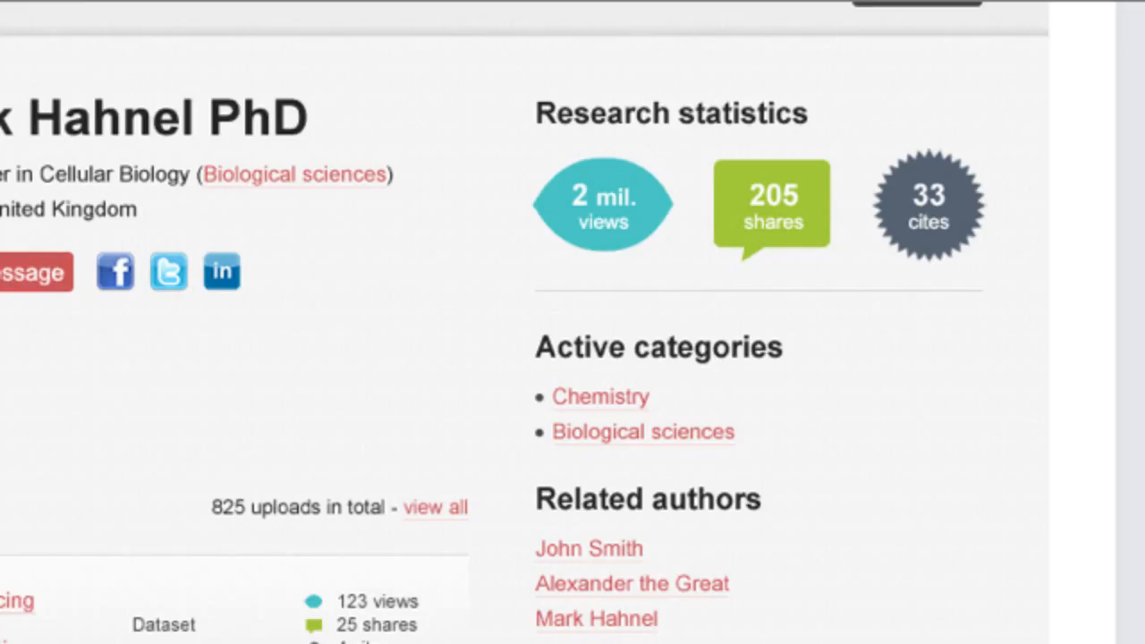